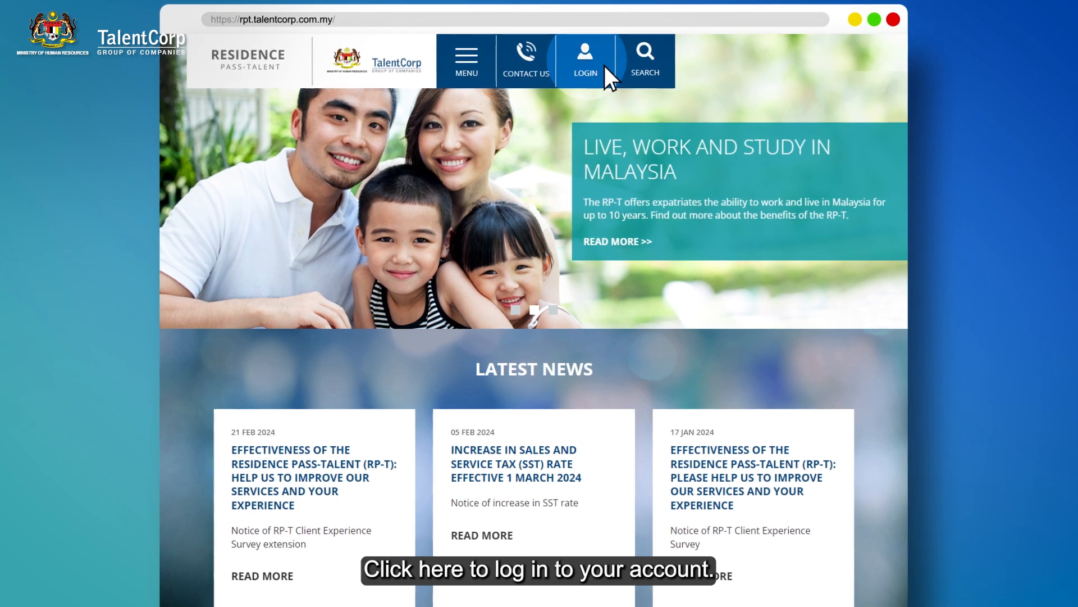
Step: Log in to the RP-T applicant account with the saved username and password
left_click(584, 60)
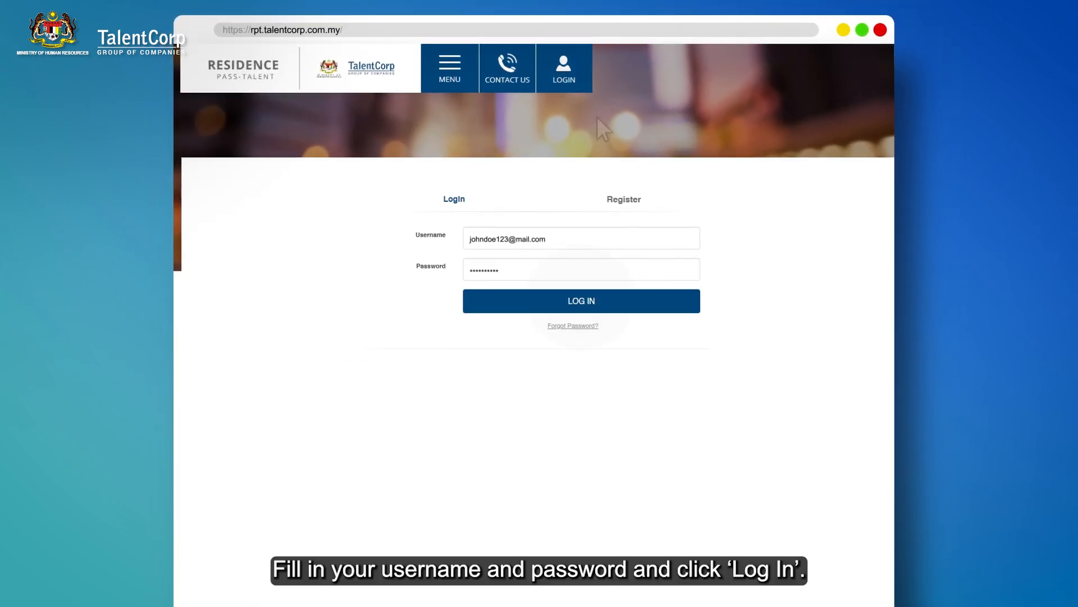
left_click(581, 301)
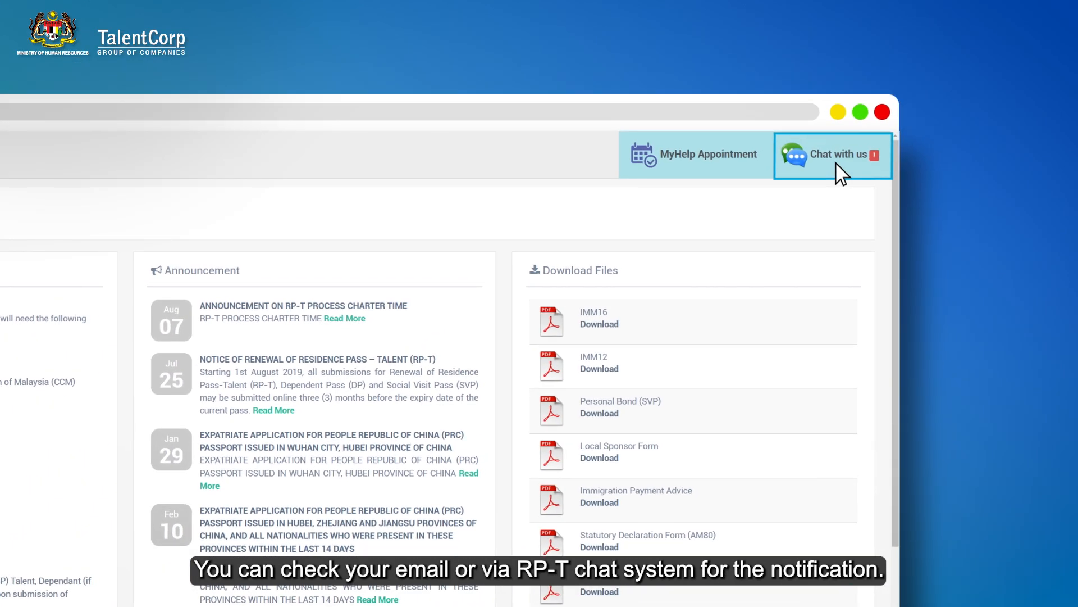
left_click(832, 154)
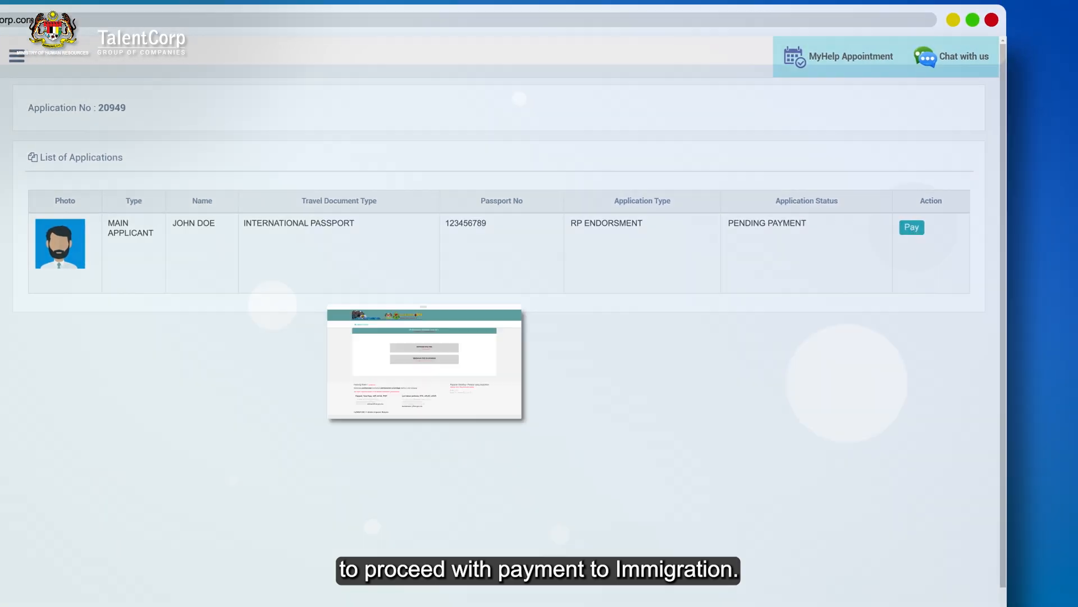
left_click(911, 227)
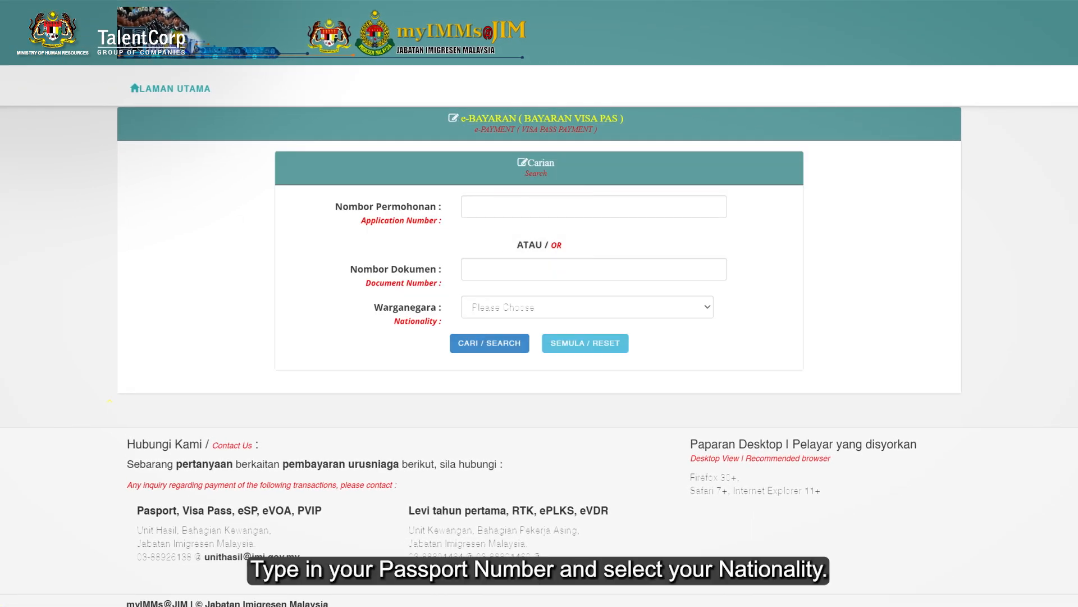
Step: Search for the application with document number 123456789 and United Kingdom nationality
type("123456789")
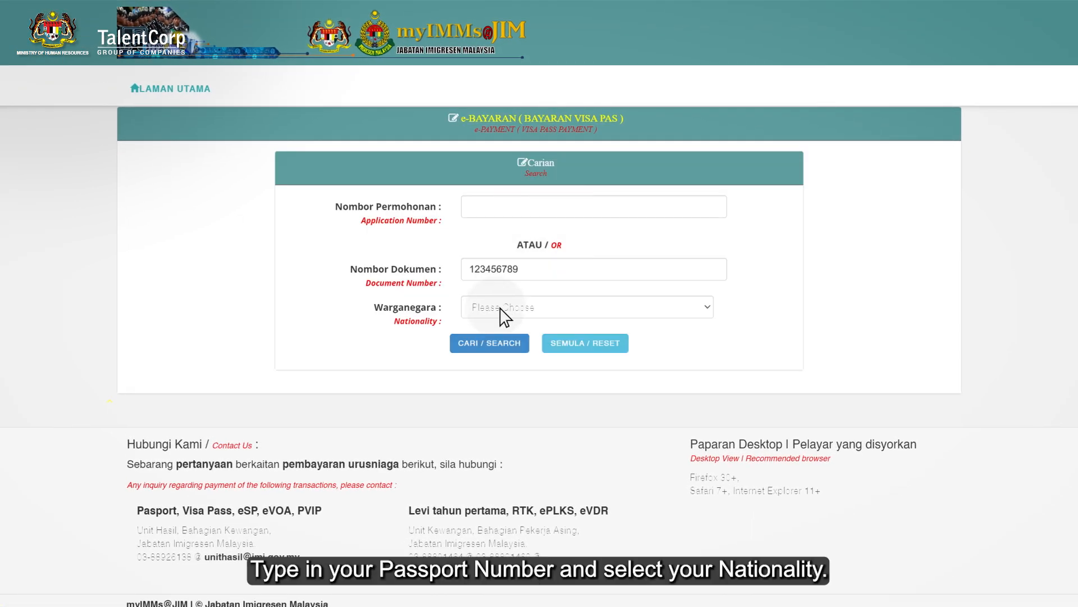
left_click(587, 307)
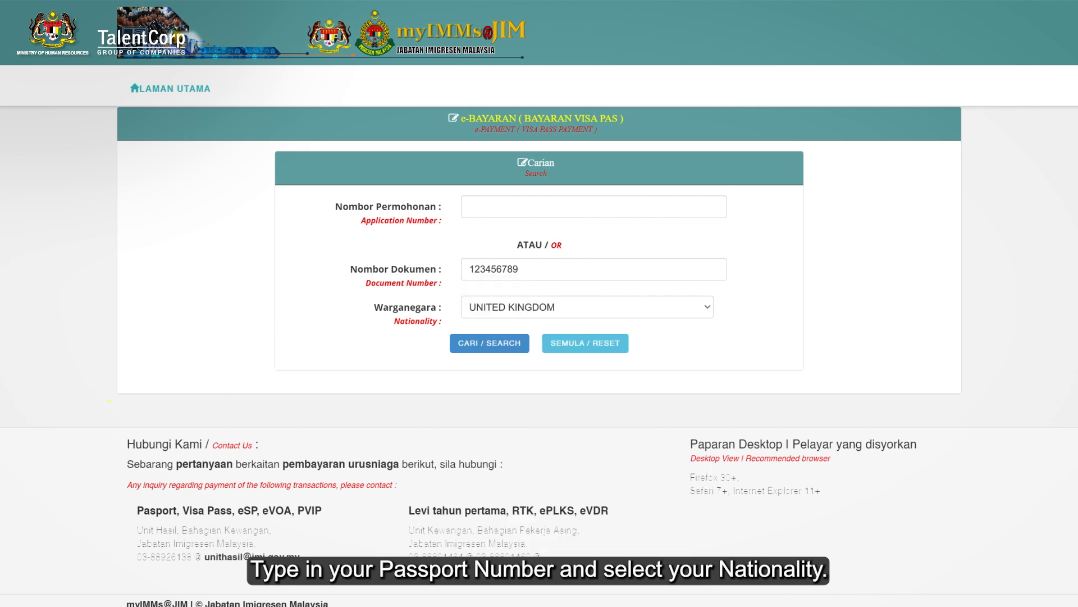
left_click(488, 343)
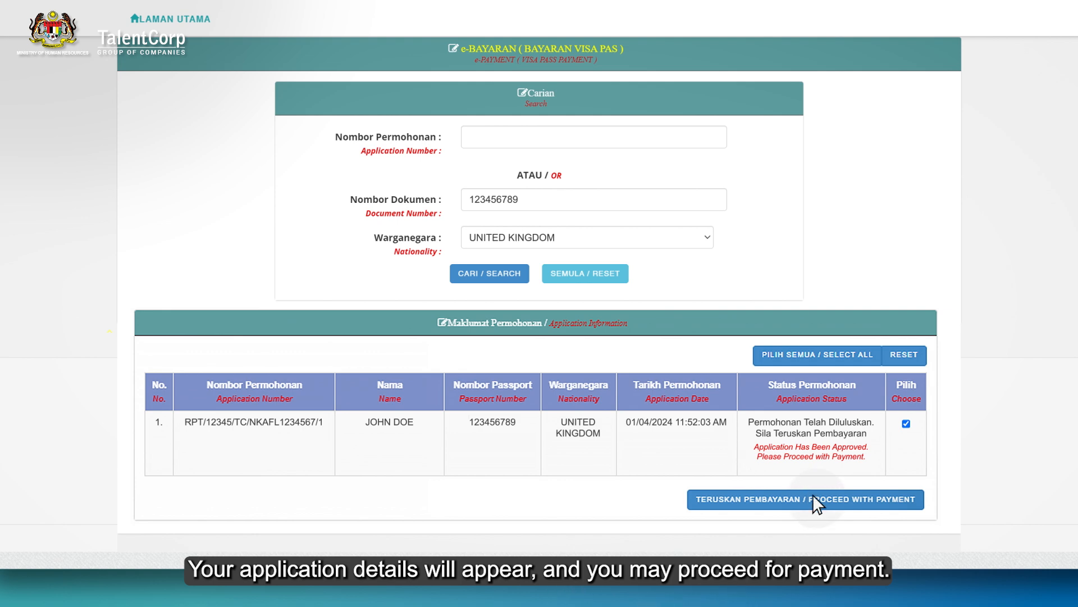
Step: Pay the visa and residence pass fees with the Visa/Mastercard option
left_click(804, 499)
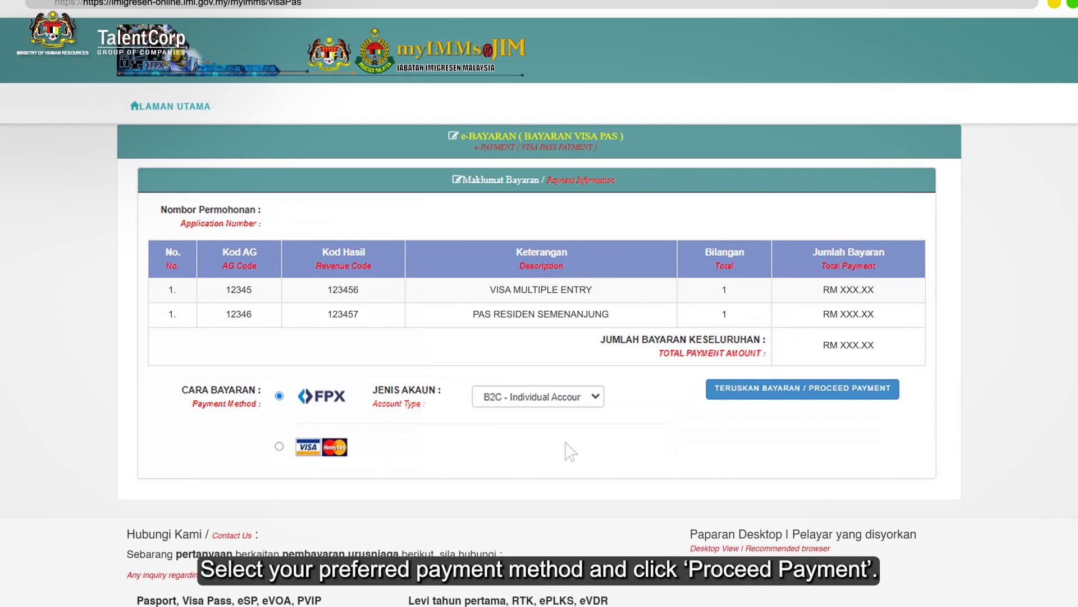
left_click(279, 446)
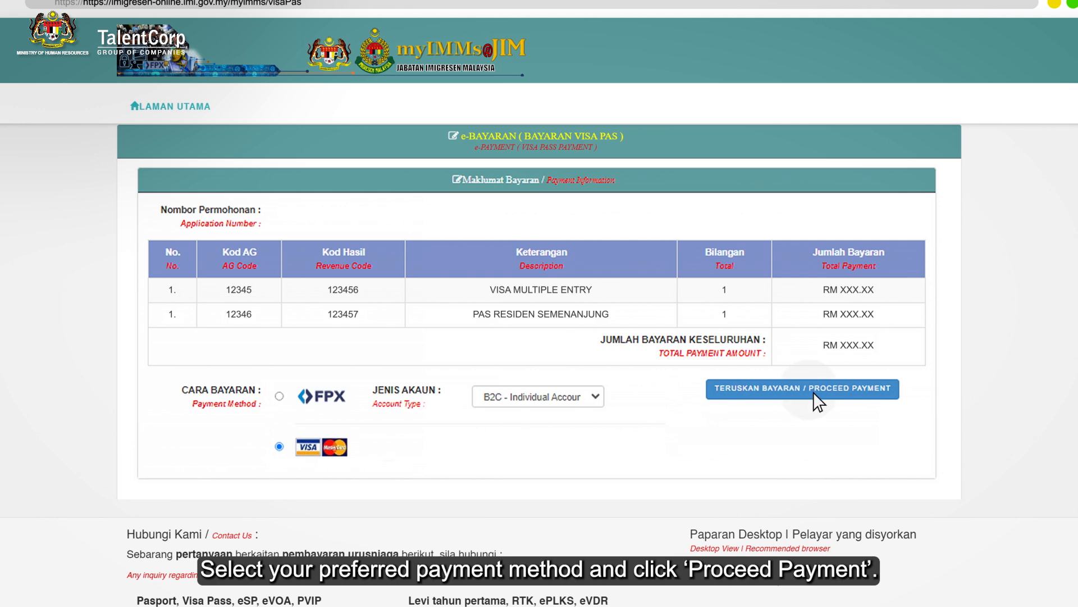
left_click(801, 388)
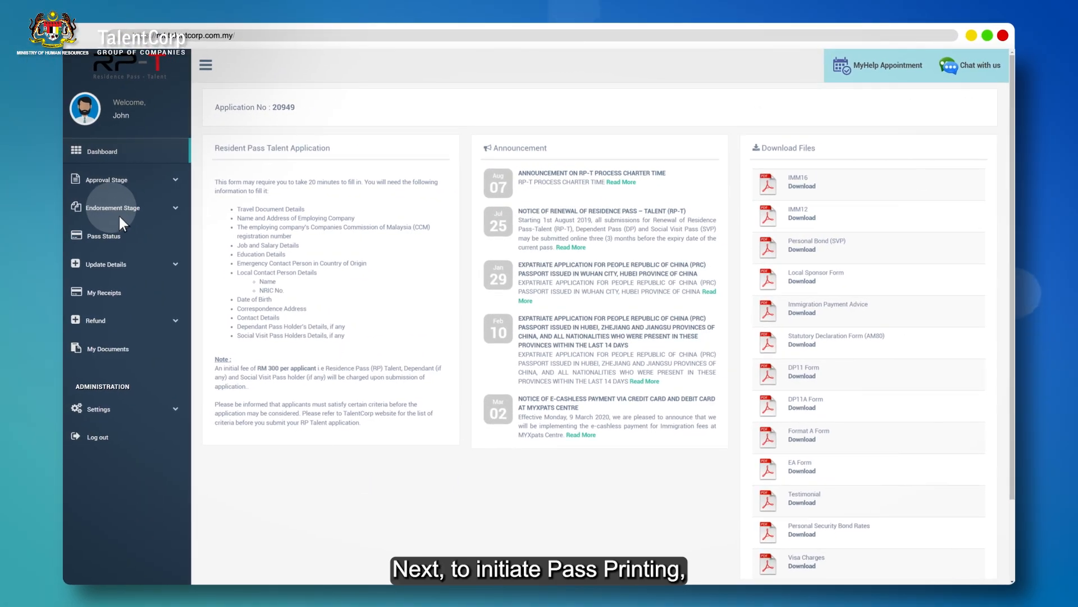
Step: Upload the passport ID page PDF under Step 5 Initiate Pass Printing
left_click(114, 207)
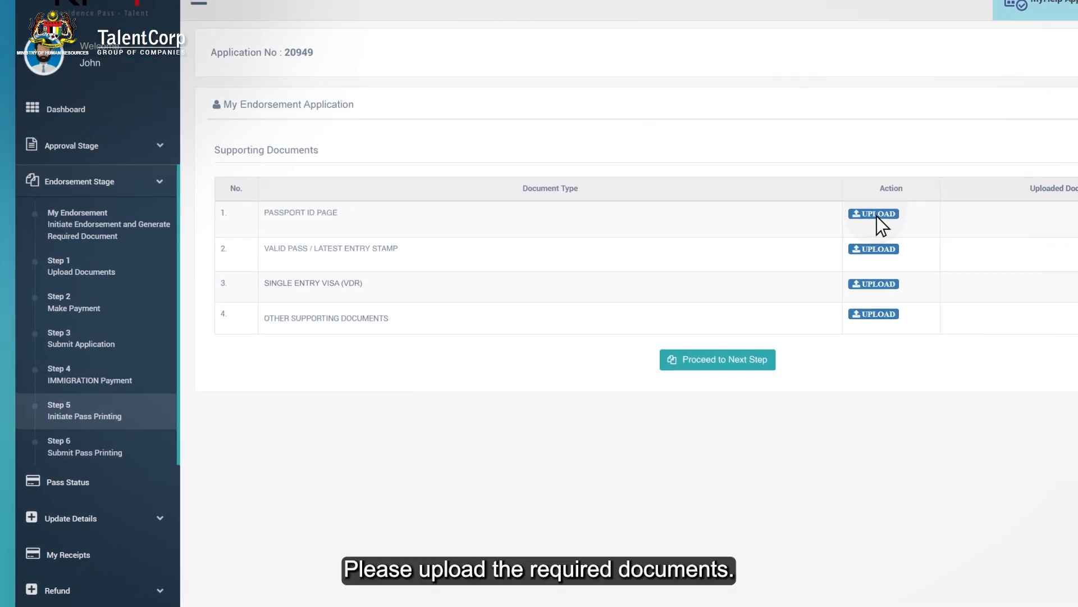
left_click(874, 213)
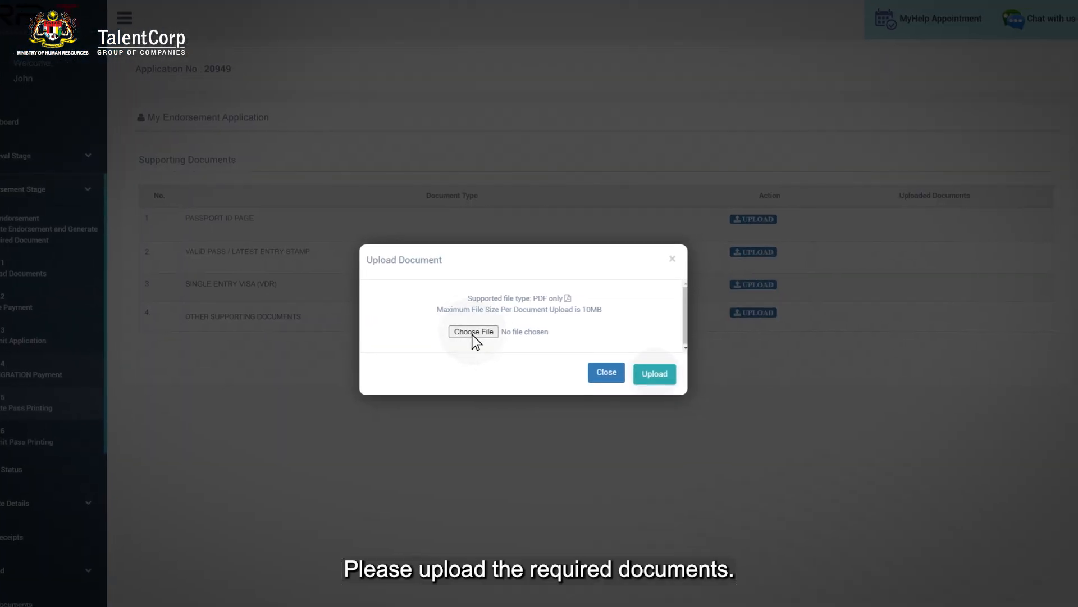
left_click(653, 373)
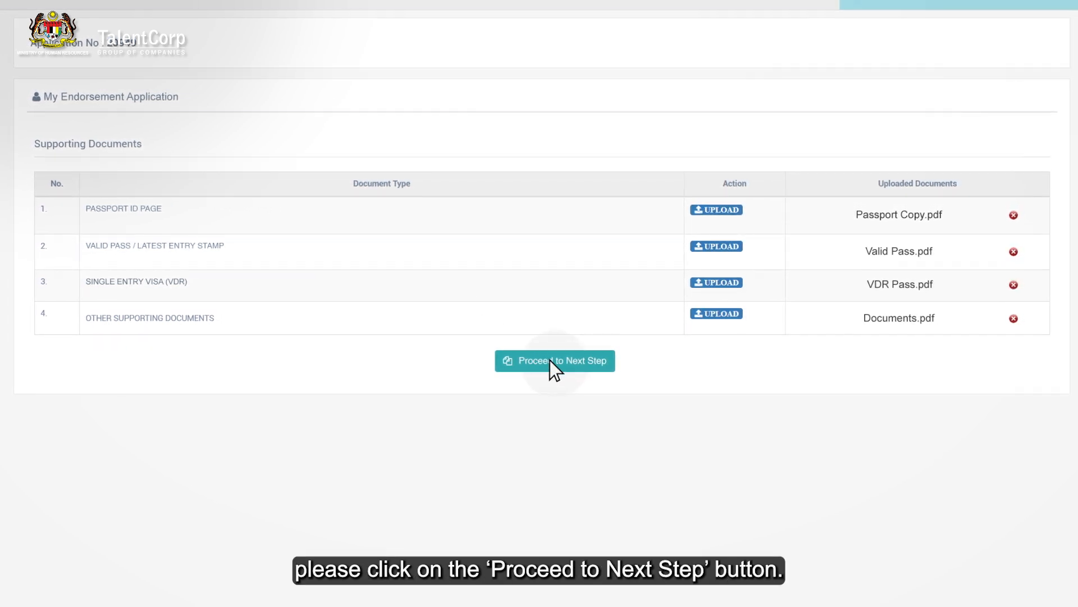
Step: Select the applicant and submit the application to initiate pass printing
left_click(553, 360)
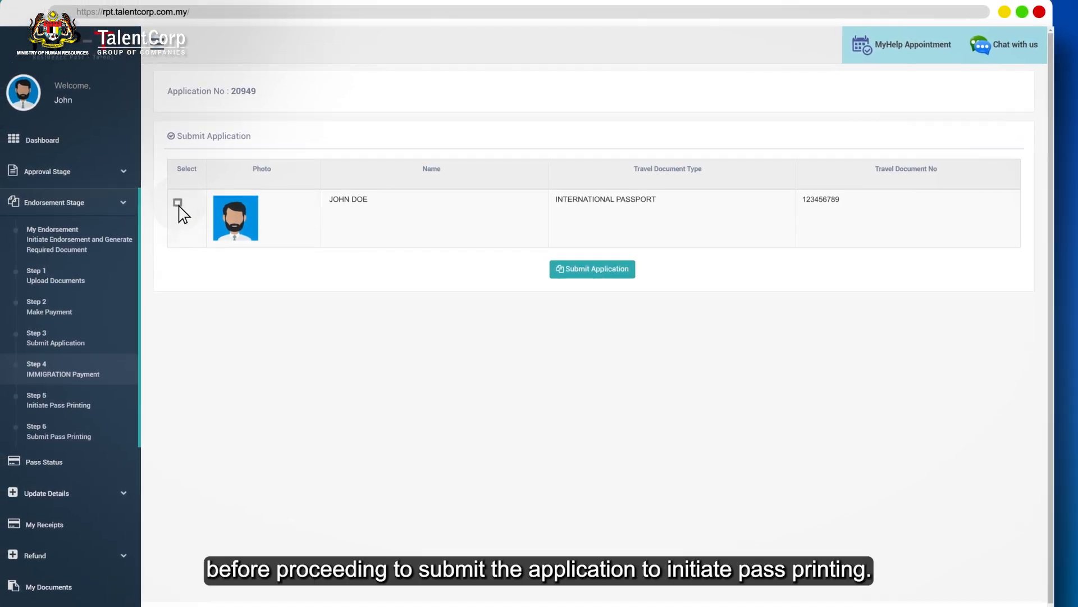
left_click(178, 203)
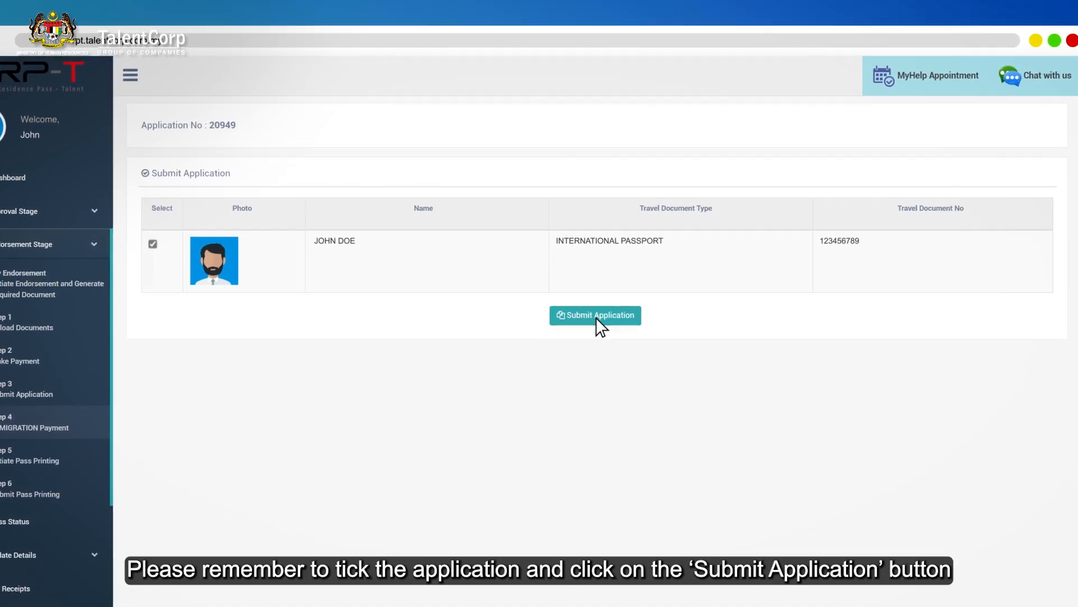
left_click(595, 317)
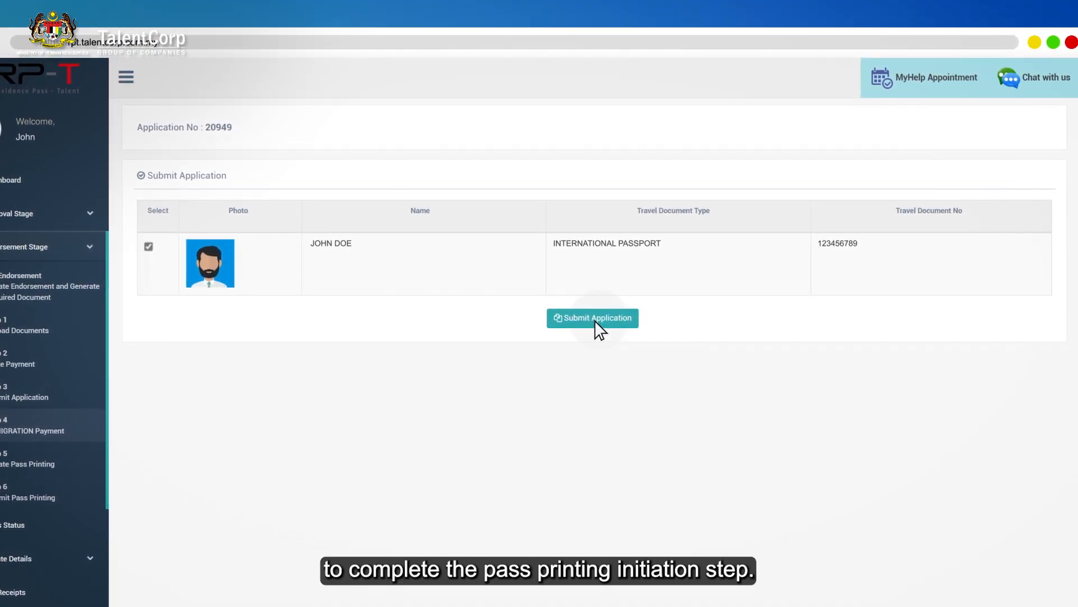
left_click(592, 318)
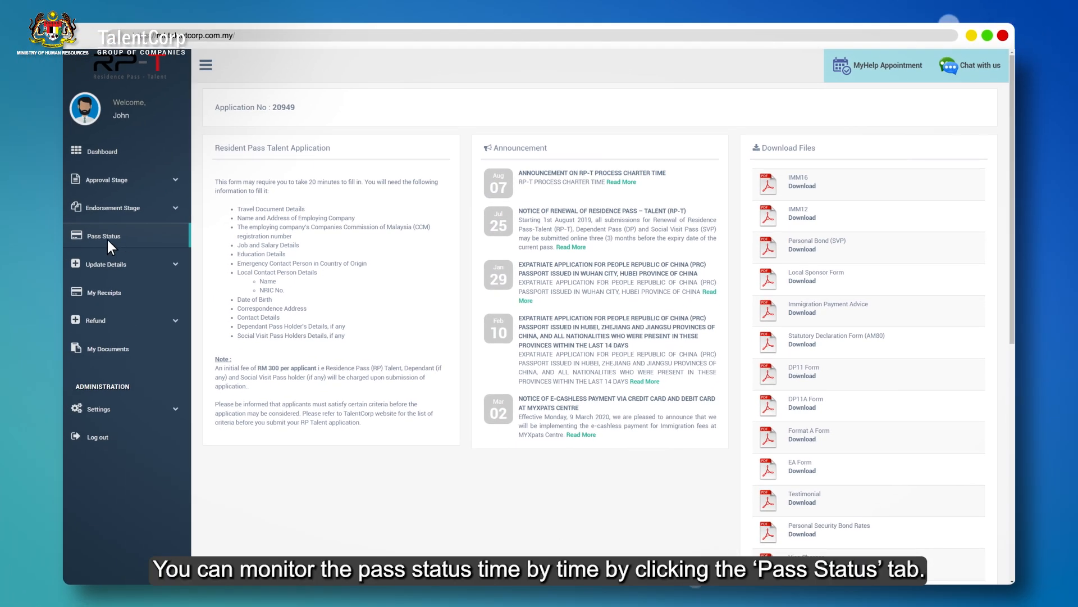
Step: Check pass delivery status and mark the Pos Malaysia-collected pass as received
left_click(103, 236)
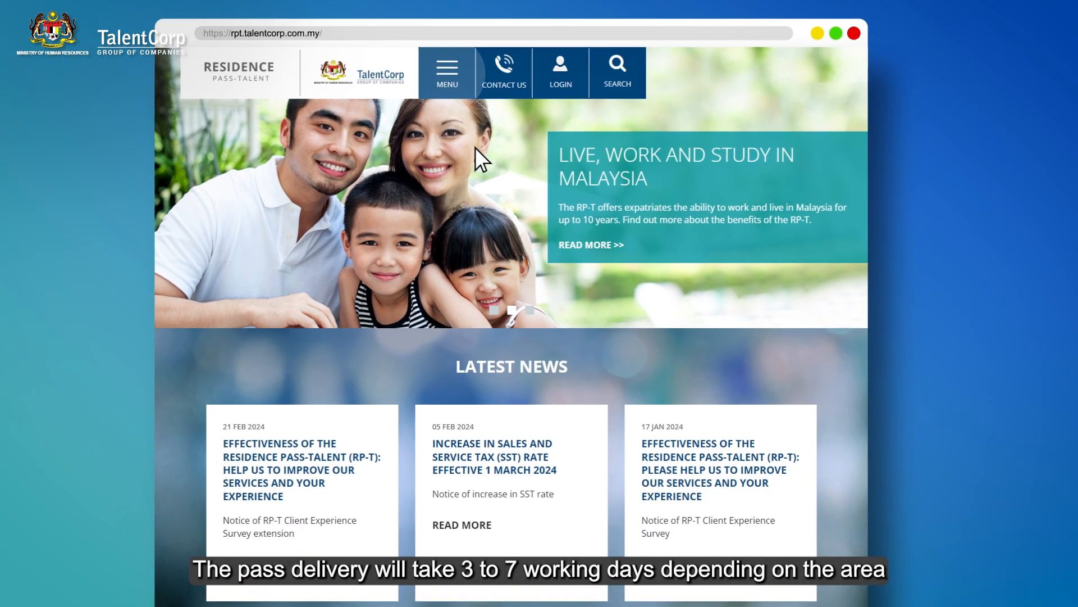
left_click(447, 72)
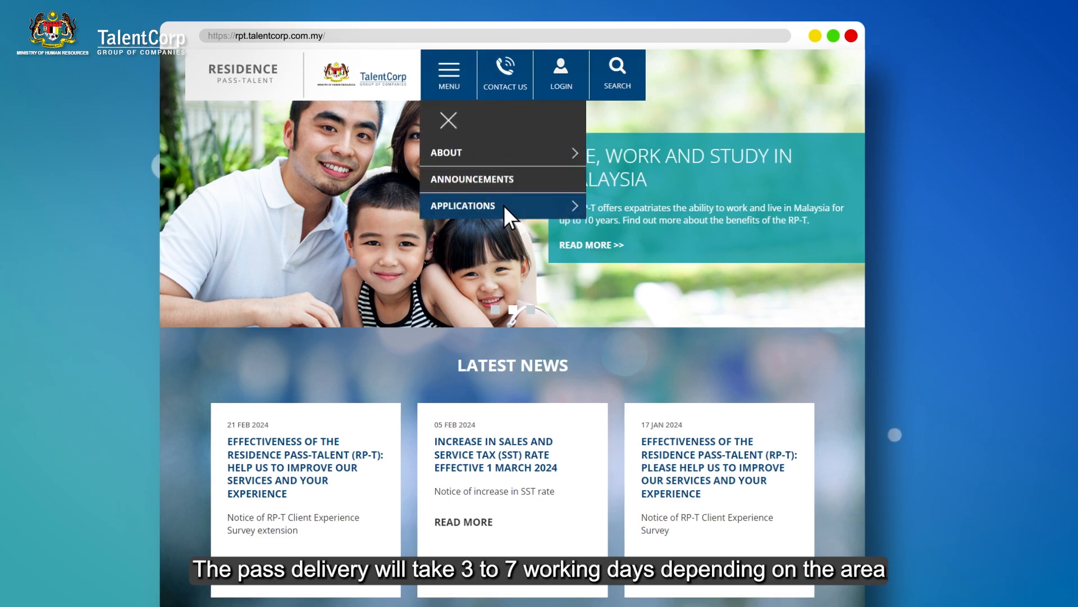
mouse_move(462, 205)
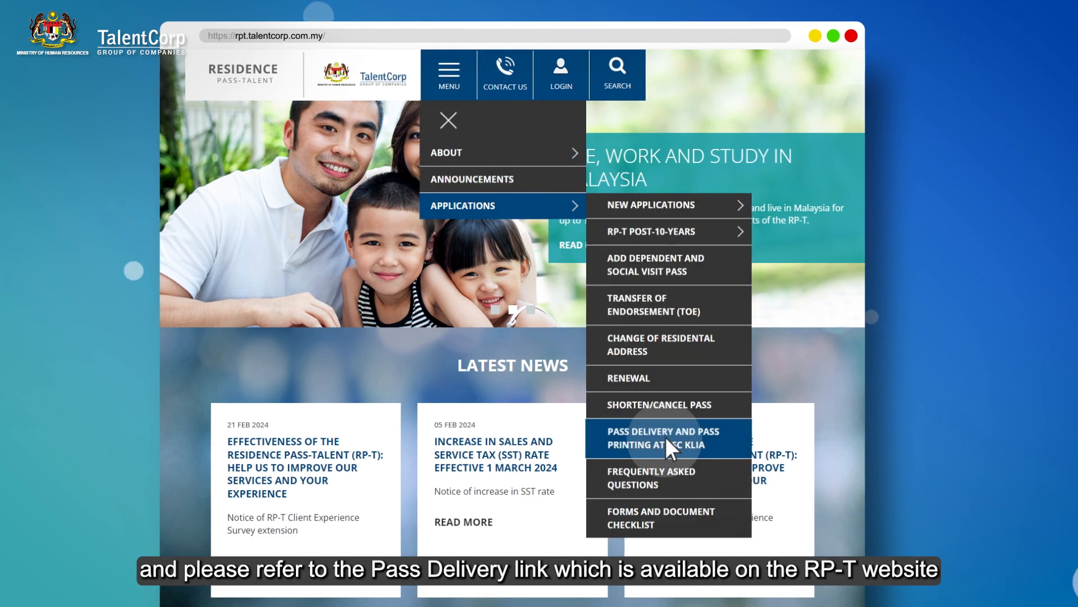
left_click(663, 437)
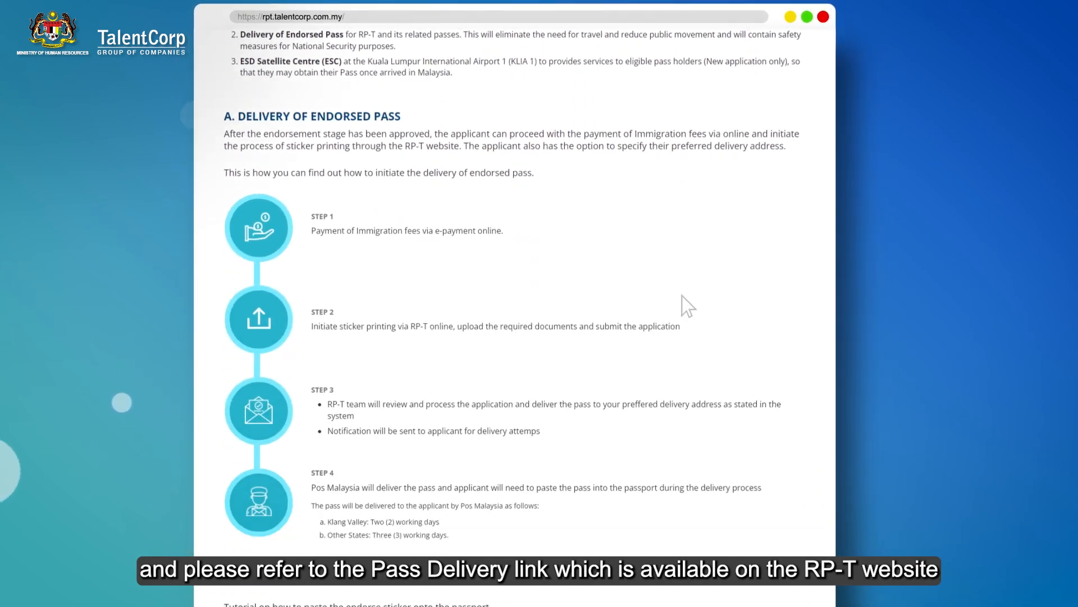
scroll("down", 3)
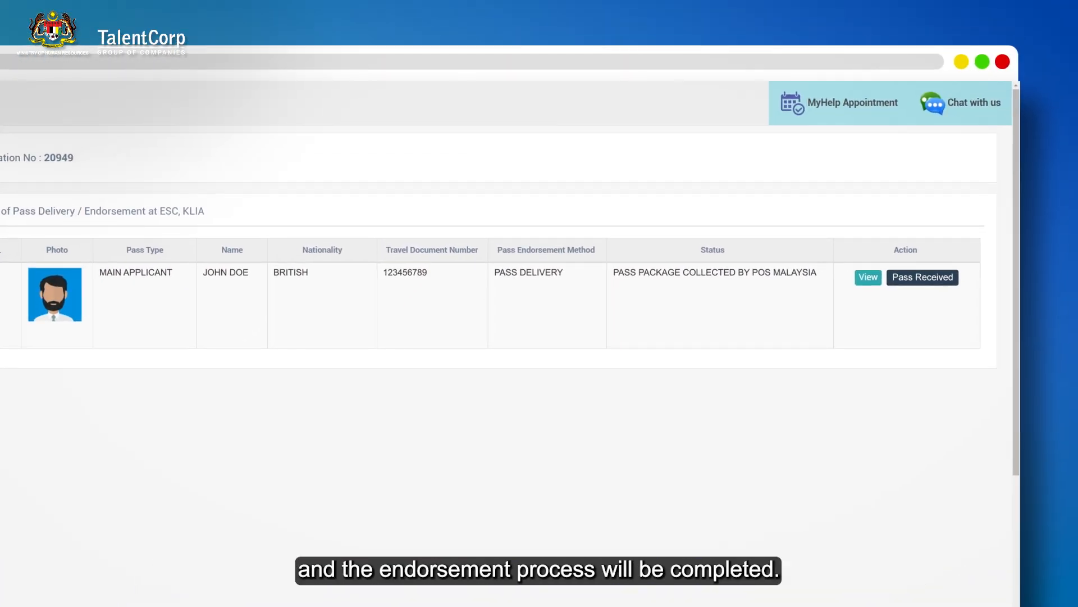
left_click(922, 277)
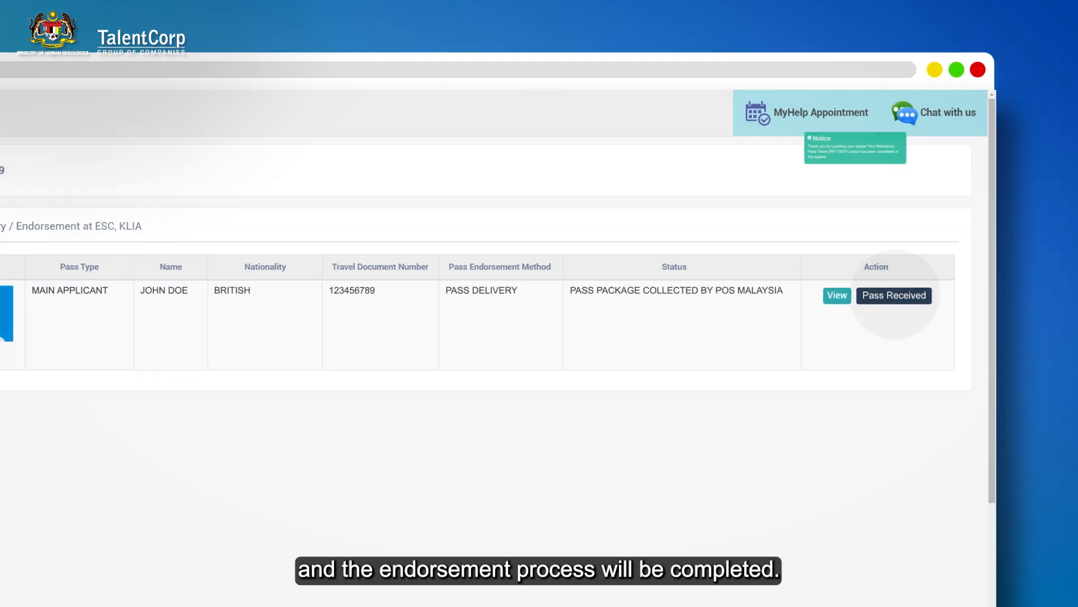